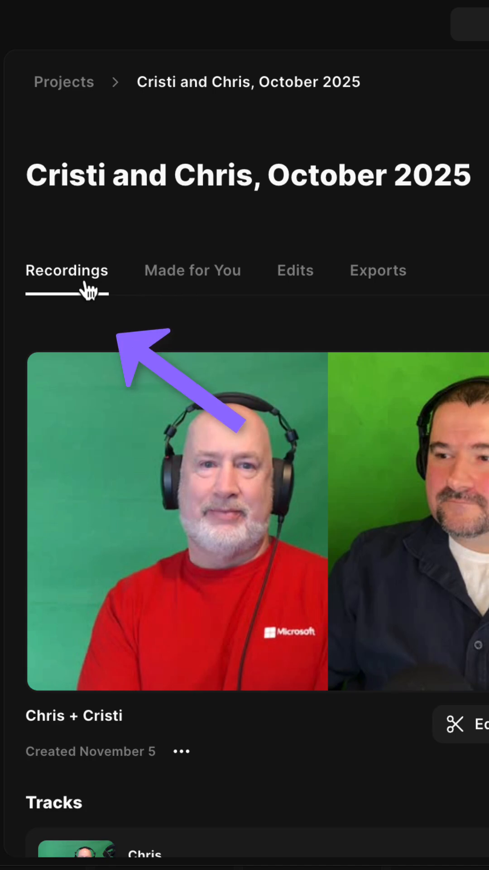
- Scroll down to the Tracks section showing Chris, Cristi and Transcript tracks
scroll(down, 3)
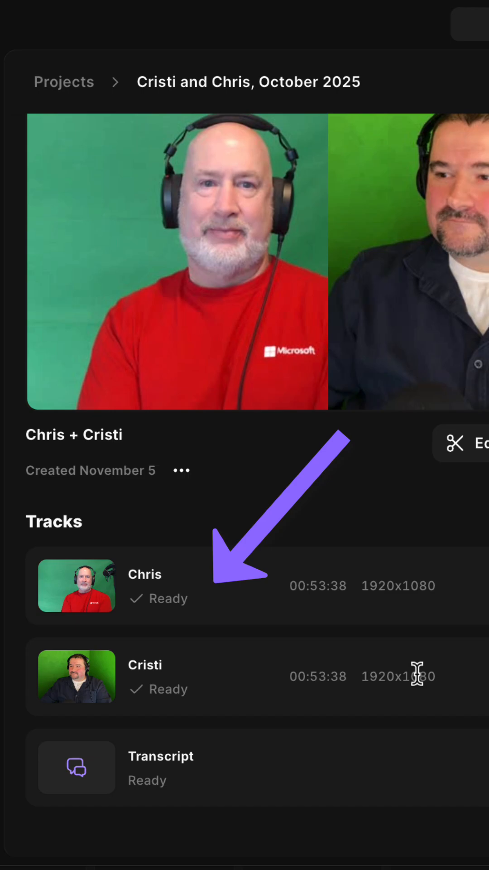
- Open a track's download format menu listing raw video, aligned video and audio options
click(394, 585)
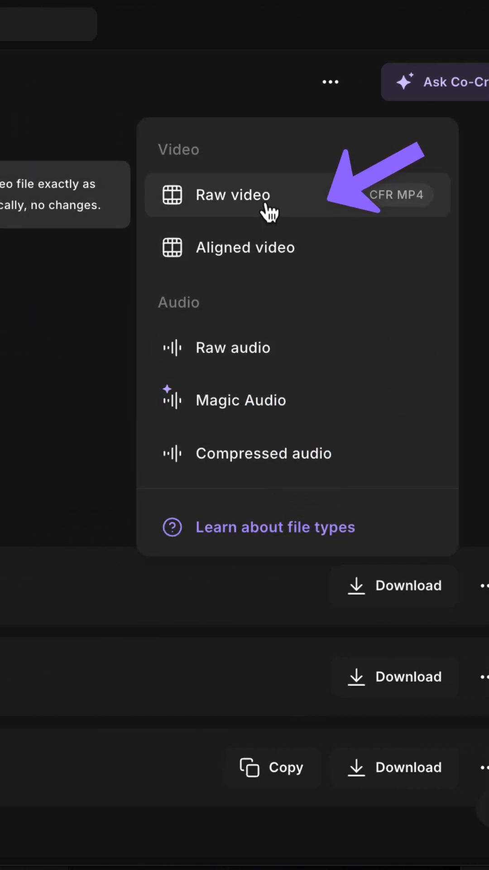
mouse_move(338, 255)
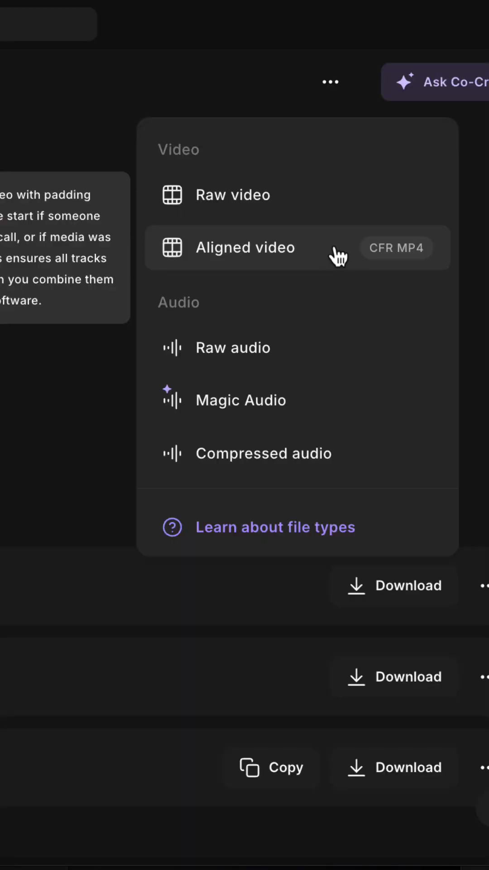